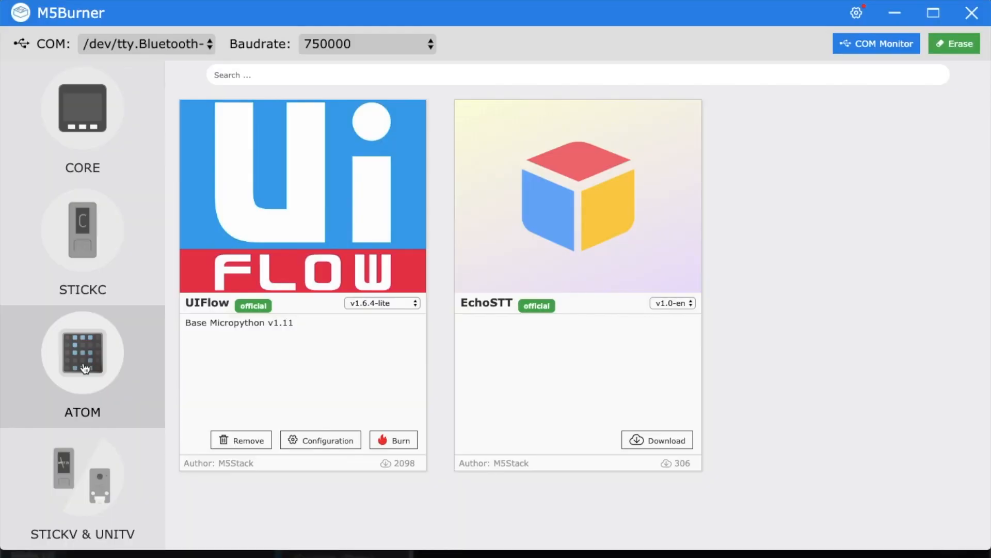
- Select ATOM in M5Burner to show its UIFlow v1.6.4-lite firmware
{"action": "left_click", "coordinate": [145, 43]}
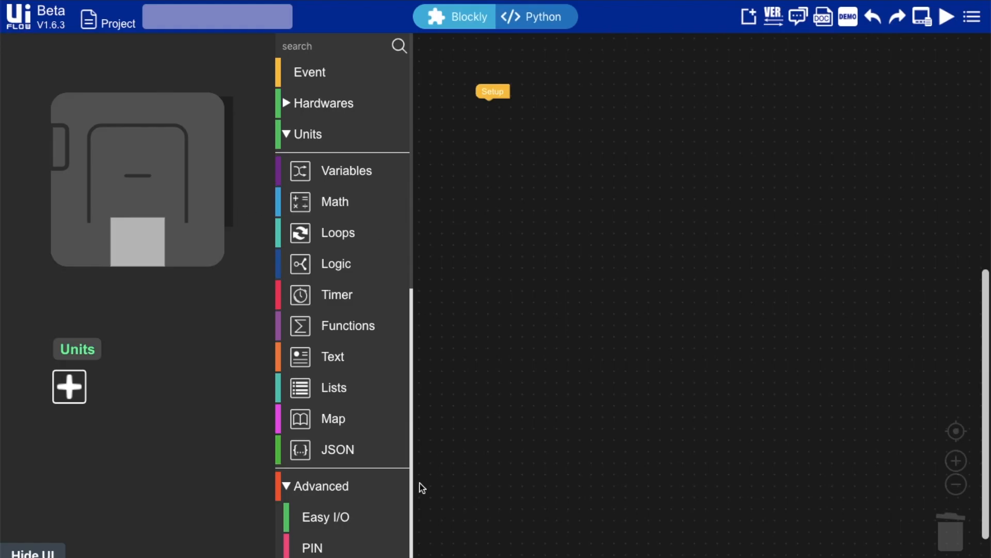
- Add a digital write to pin 22 with value 0 at the start of Setup
{"action": "left_click", "coordinate": [325, 516]}
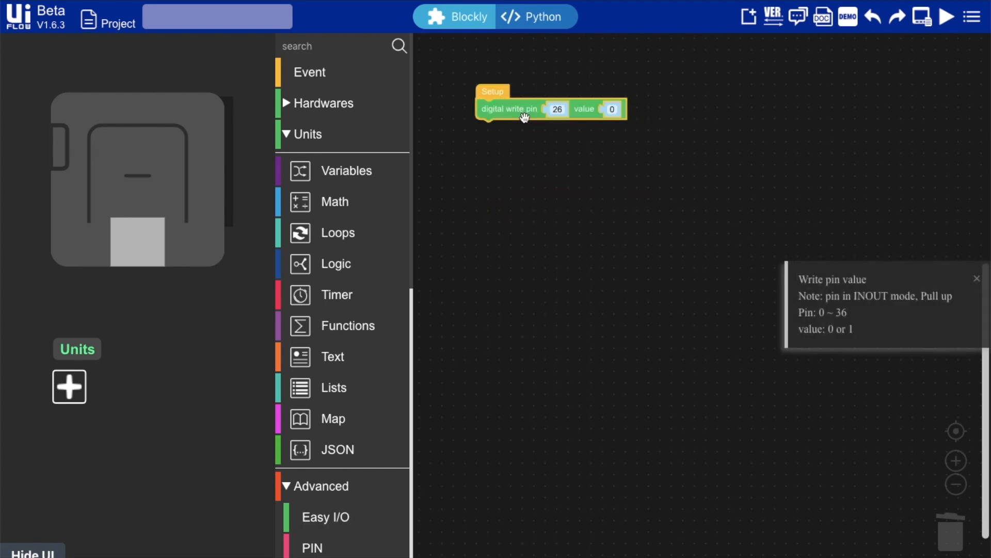
{"action": "left_click", "coordinate": [557, 109]}
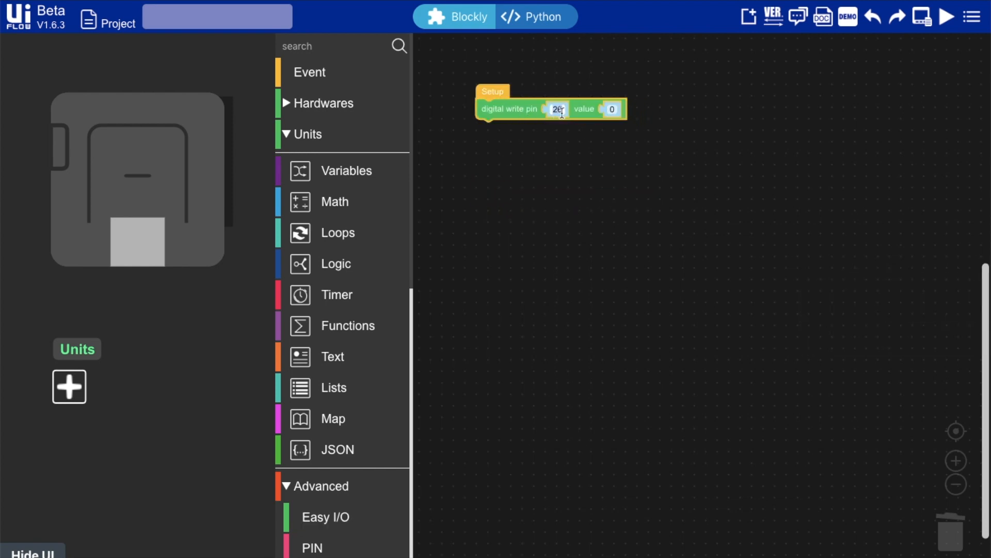
{"action": "type", "text": "22"}
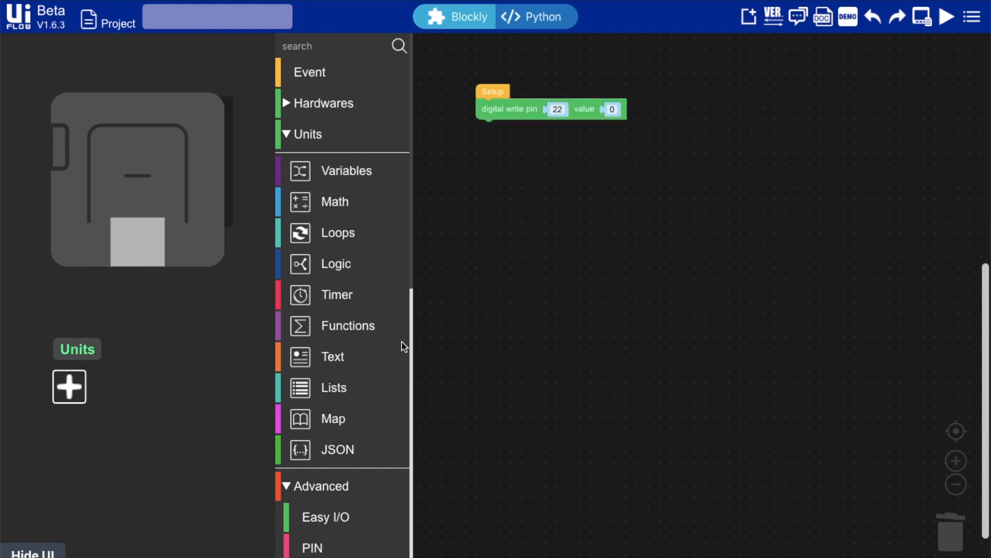
{"action": "scroll", "scroll_direction": "down", "scroll_amount": 3}
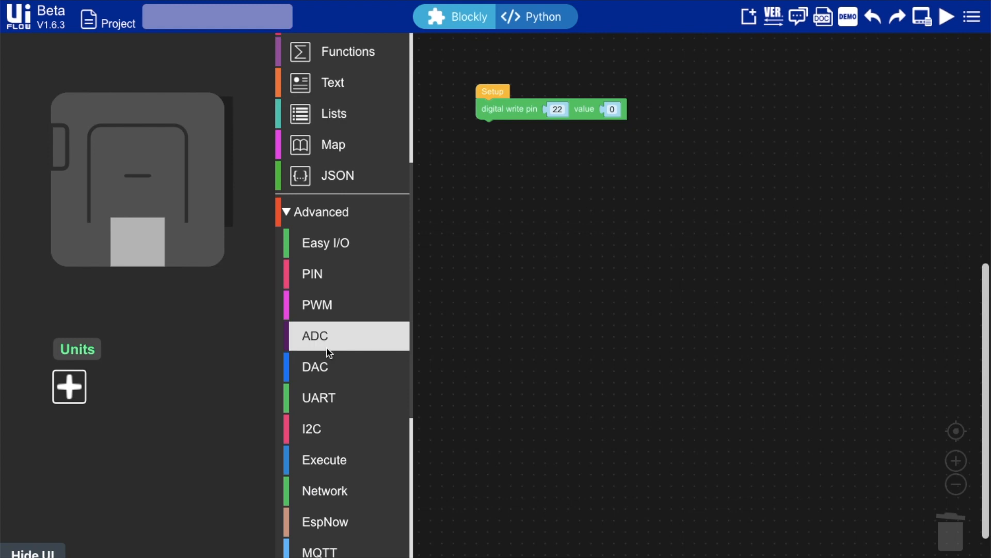
- Initialise adc0 on pin 33 with WIDTH_12BIT sampling and an attenuation block in Setup
{"action": "left_click", "coordinate": [315, 336]}
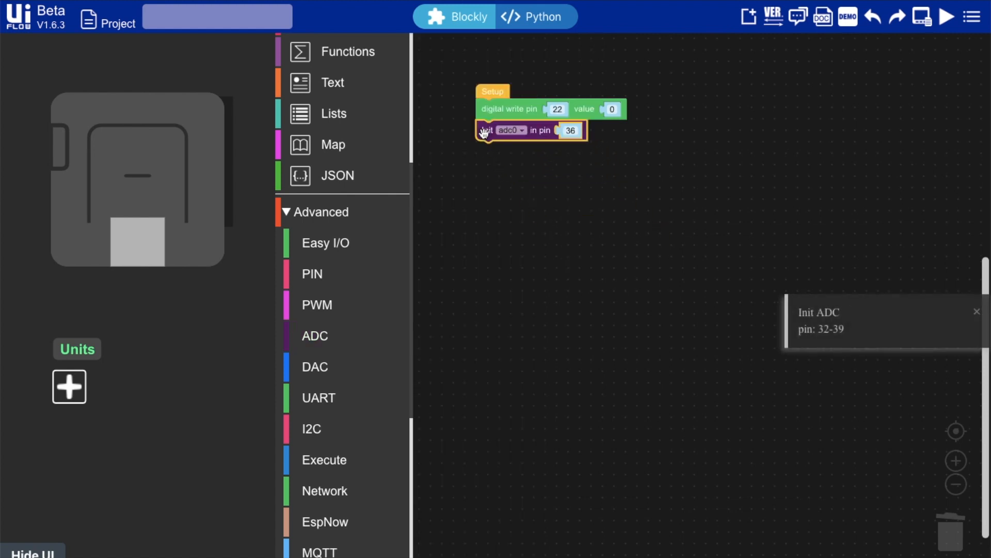
{"action": "left_click", "coordinate": [570, 130]}
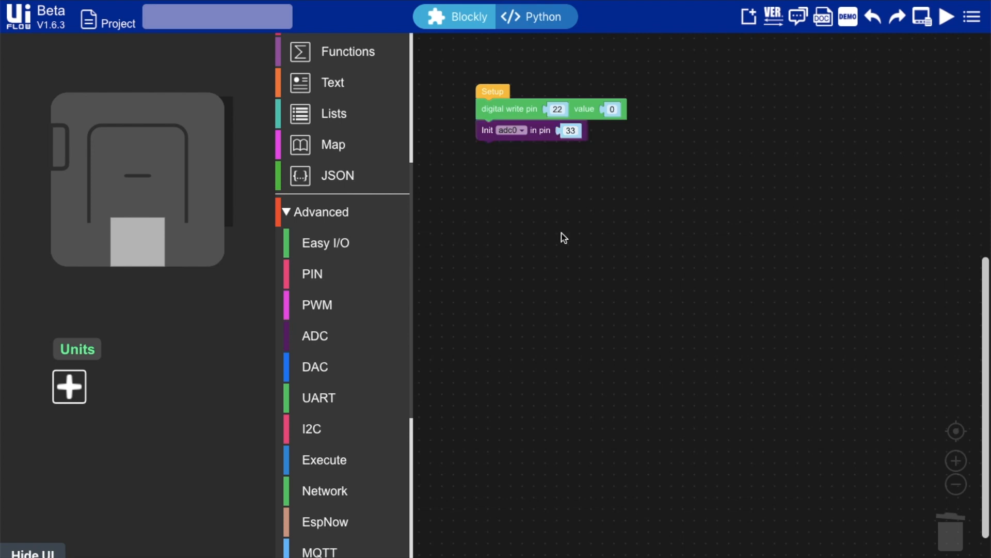
{"action": "left_click", "coordinate": [315, 336]}
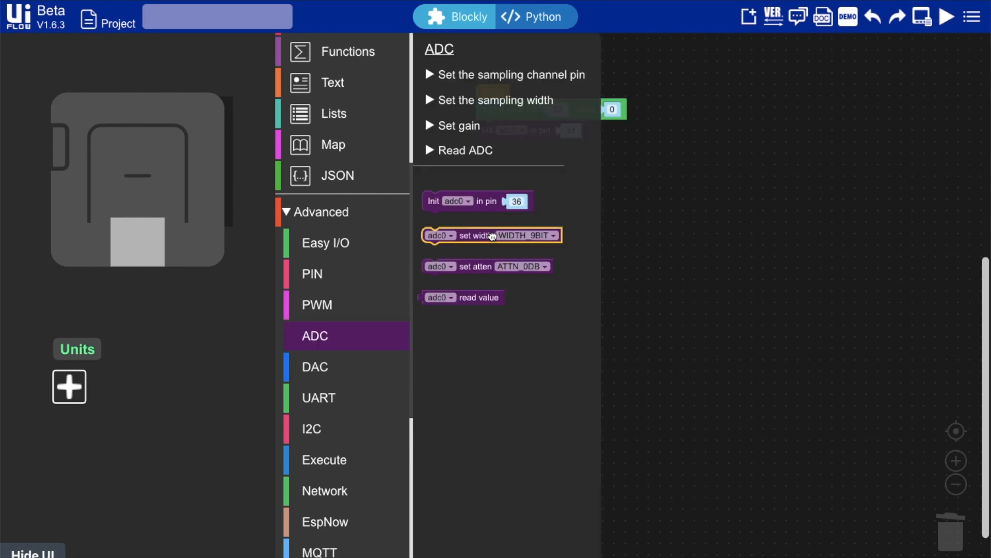
{"action": "left_click", "coordinate": [583, 148]}
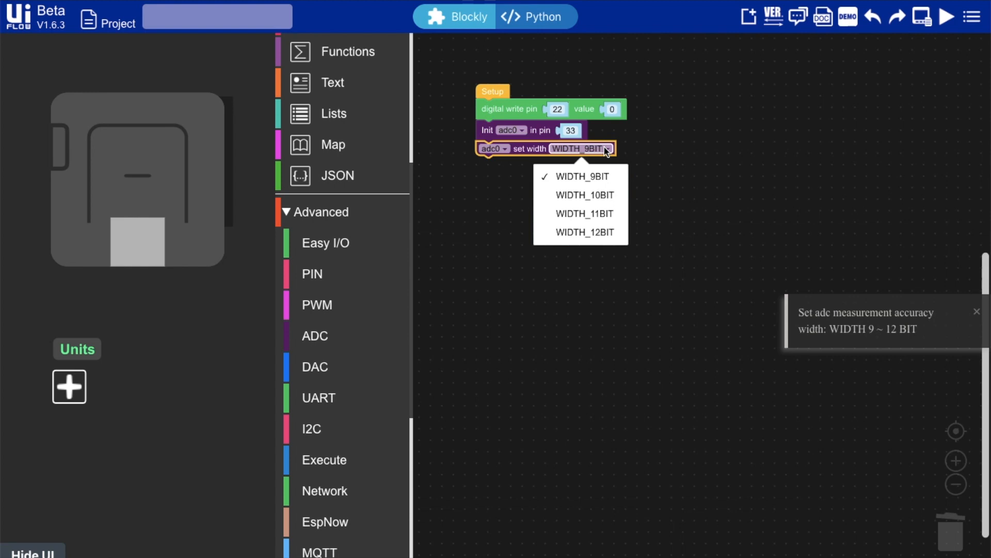
{"action": "left_click", "coordinate": [315, 336]}
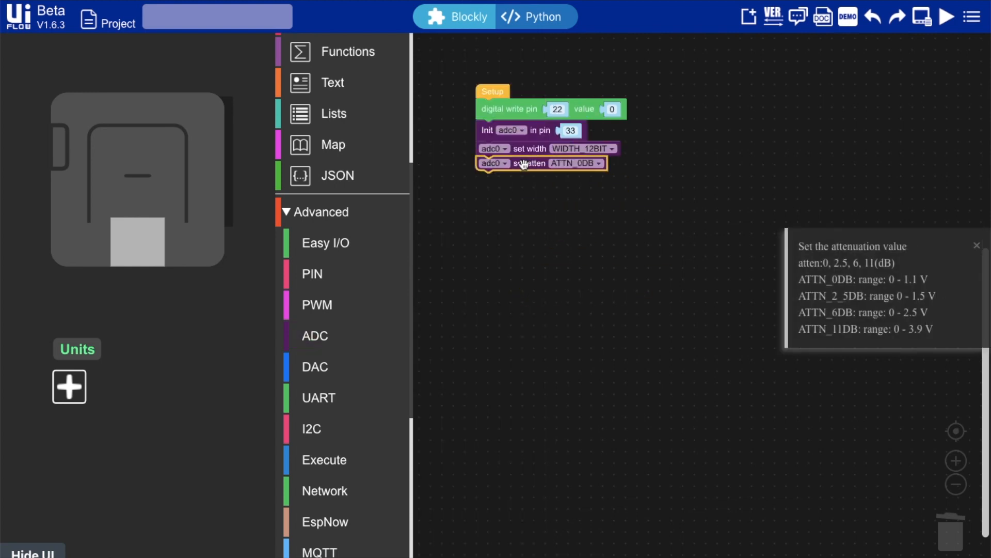
{"action": "left_click", "coordinate": [314, 336]}
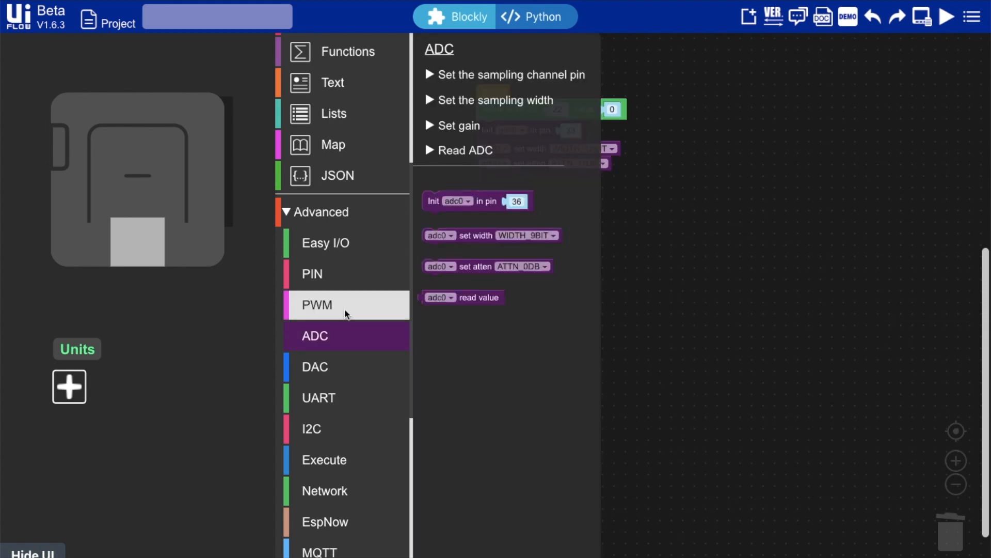
- End Setup with PWM0 initialised on pin 19 and snap the Loop block beneath it
{"action": "left_click", "coordinate": [317, 304]}
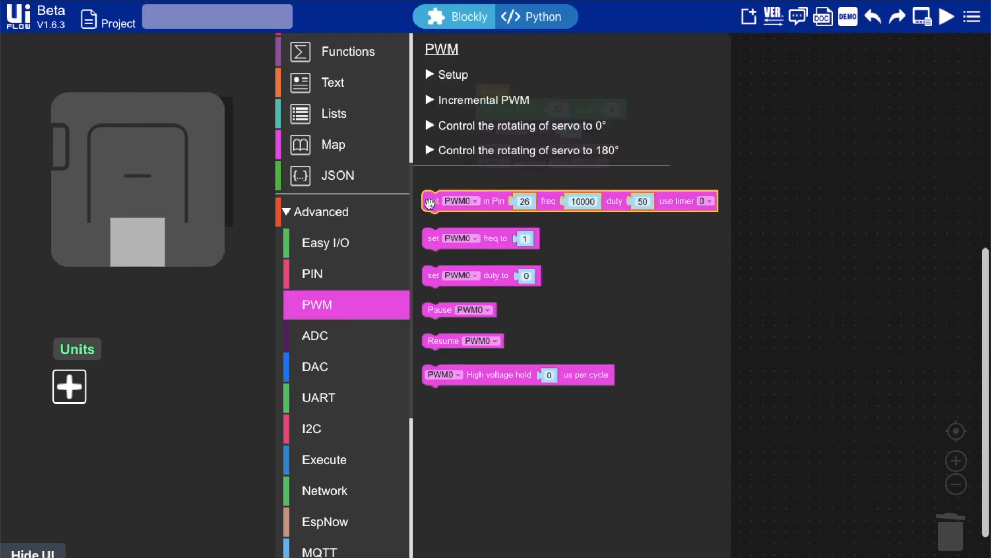
{"action": "left_click_drag", "start_coordinate": [443, 201], "coordinate": [494, 224]}
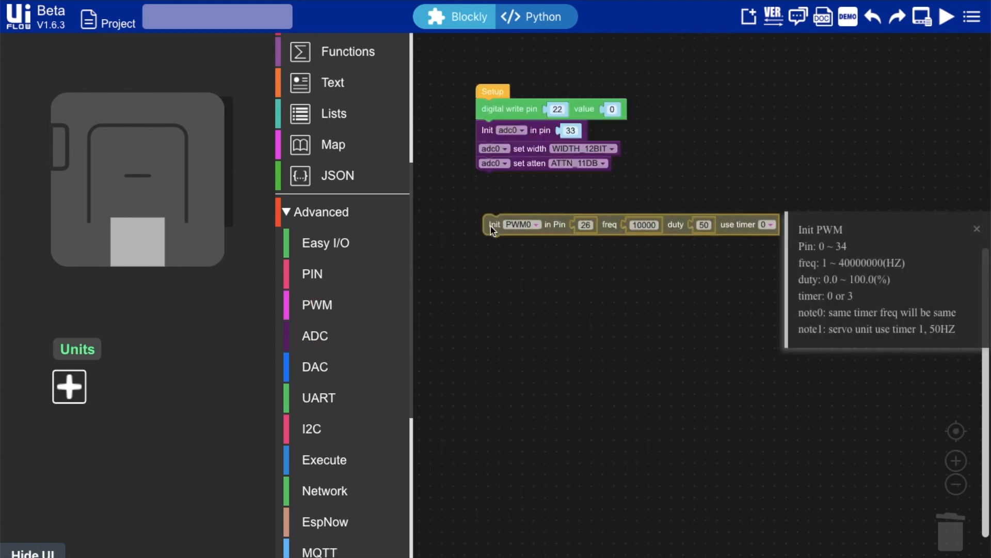
{"action": "left_click_drag", "start_coordinate": [494, 224], "coordinate": [486, 181]}
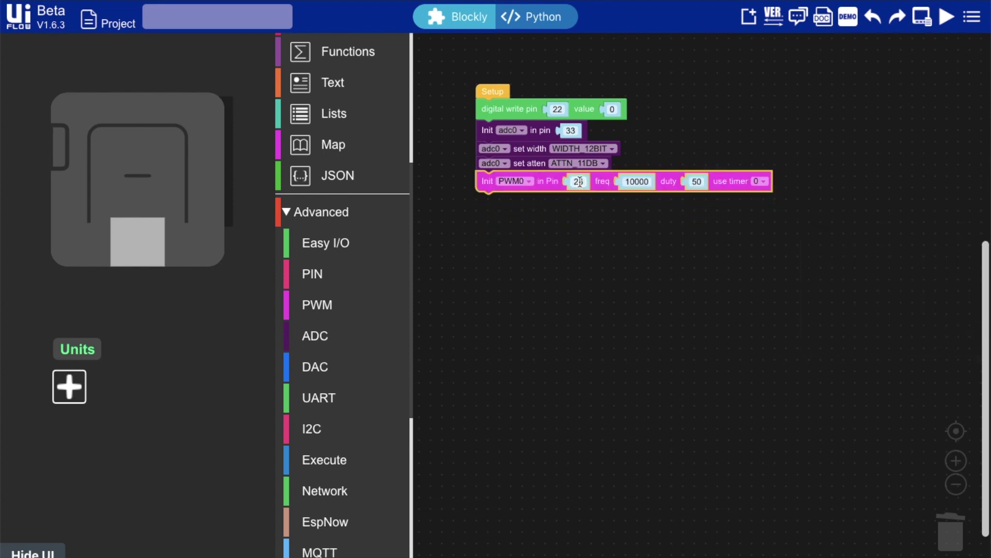
{"action": "type", "text": "19"}
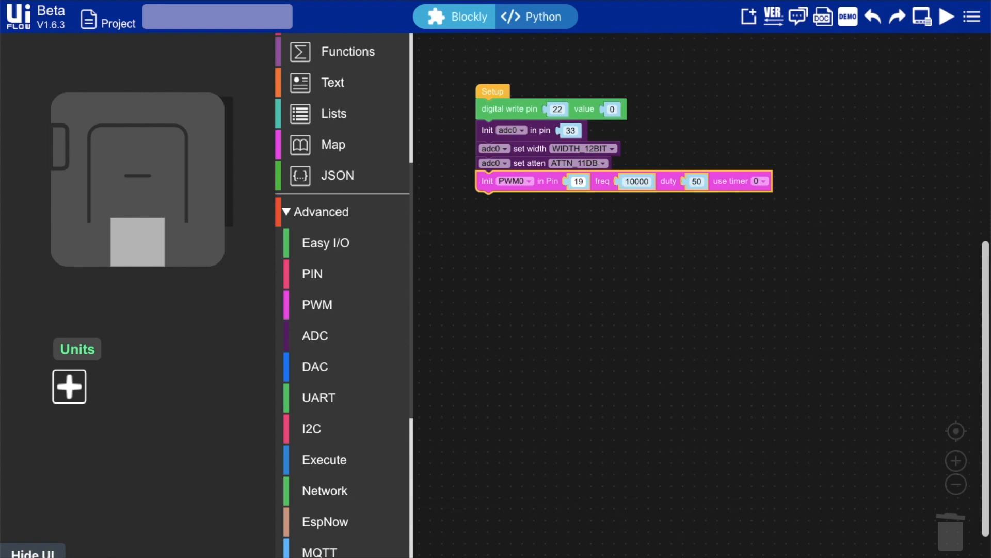
{"action": "left_click", "coordinate": [696, 181]}
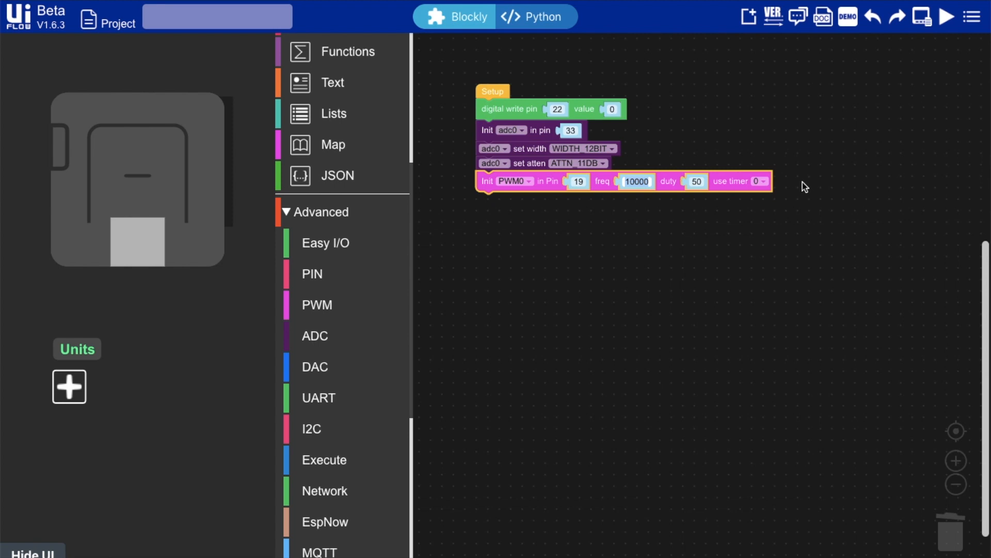
{"action": "mouse_move", "coordinate": [424, 159]}
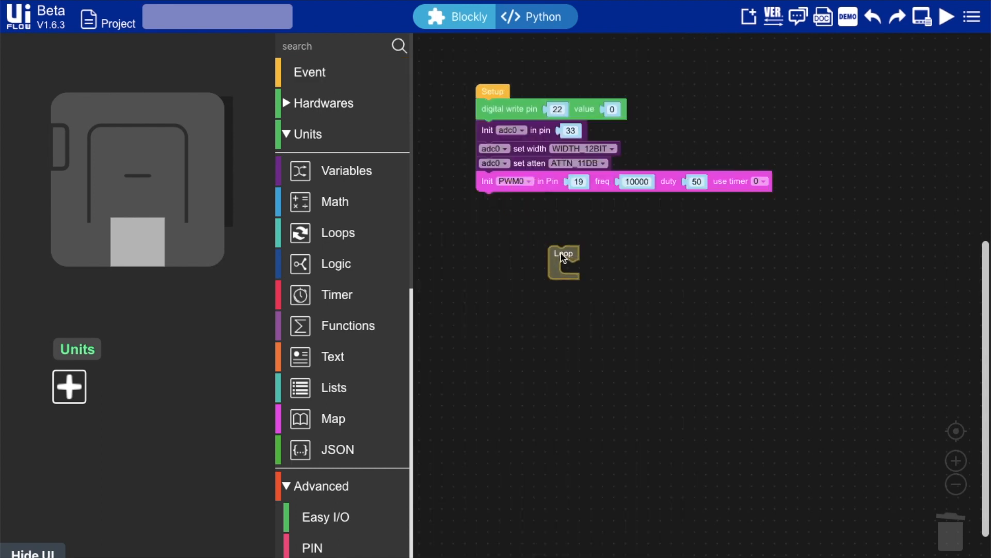
{"action": "left_click_drag", "start_coordinate": [562, 261], "coordinate": [490, 209]}
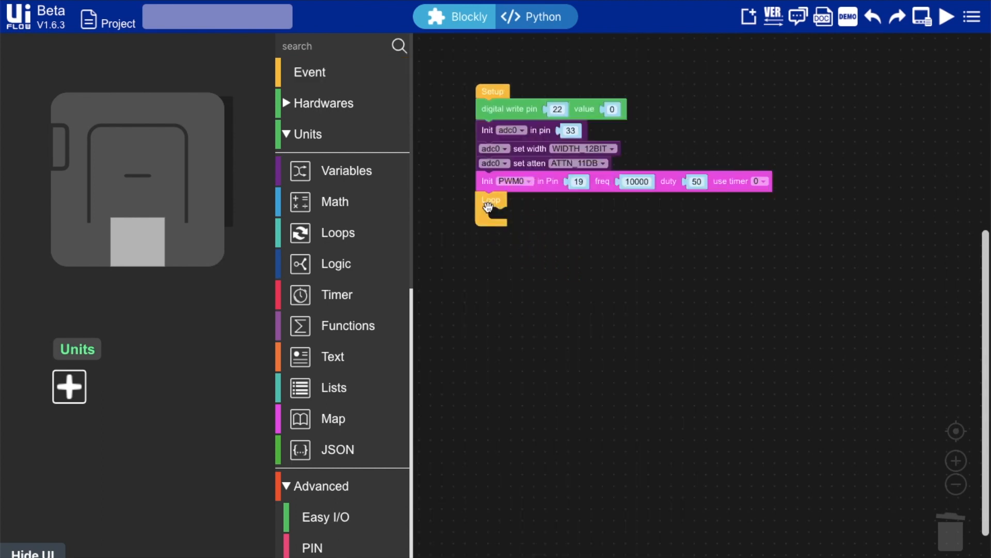
{"action": "mouse_move", "coordinate": [287, 271]}
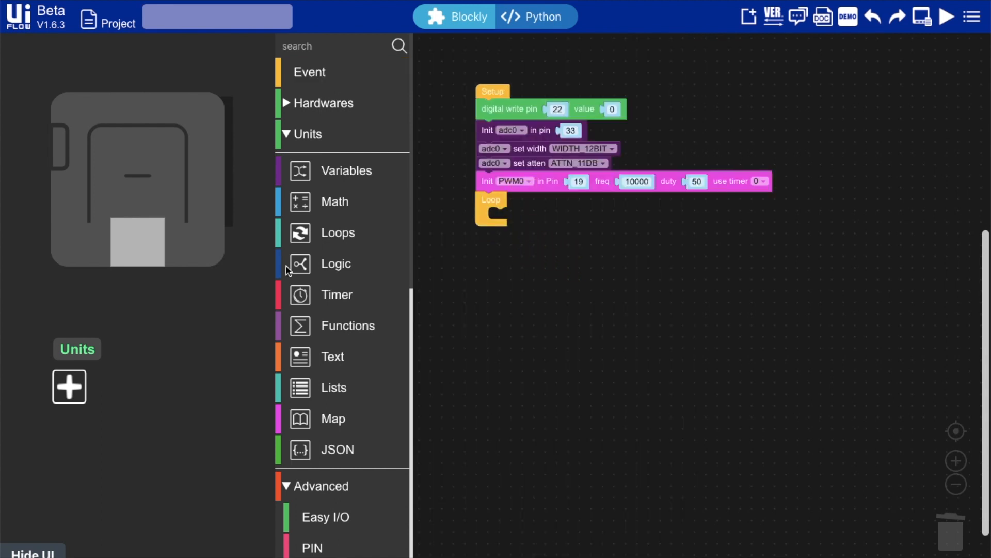
- Add the ANGLE unit on port A
{"action": "left_click", "coordinate": [68, 388]}
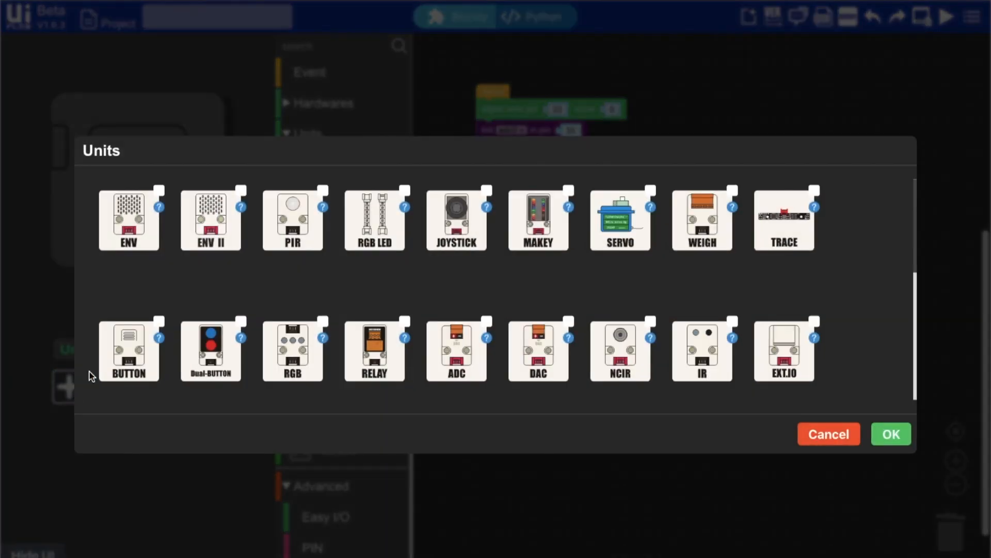
{"action": "scroll", "scroll_direction": "down", "scroll_amount": 3}
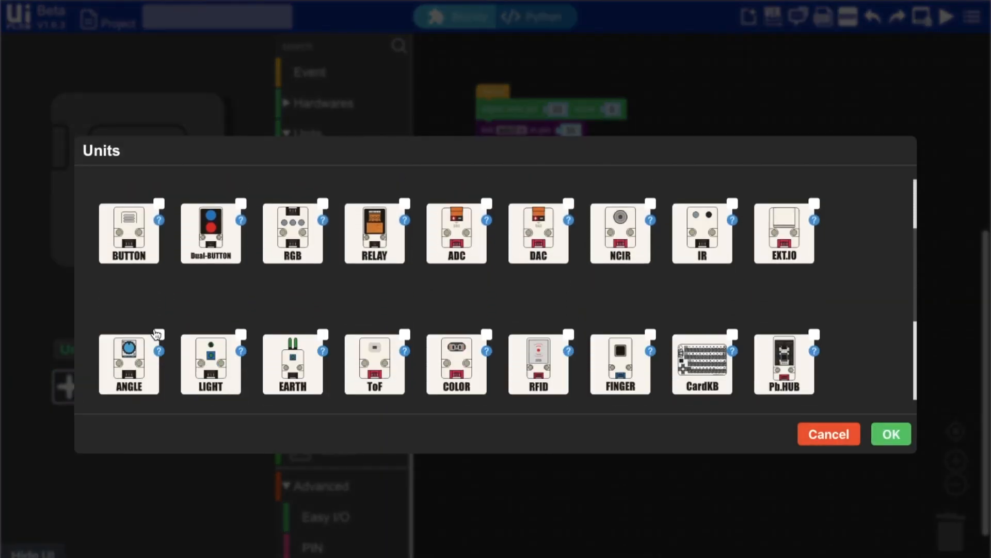
{"action": "left_click", "coordinate": [129, 363]}
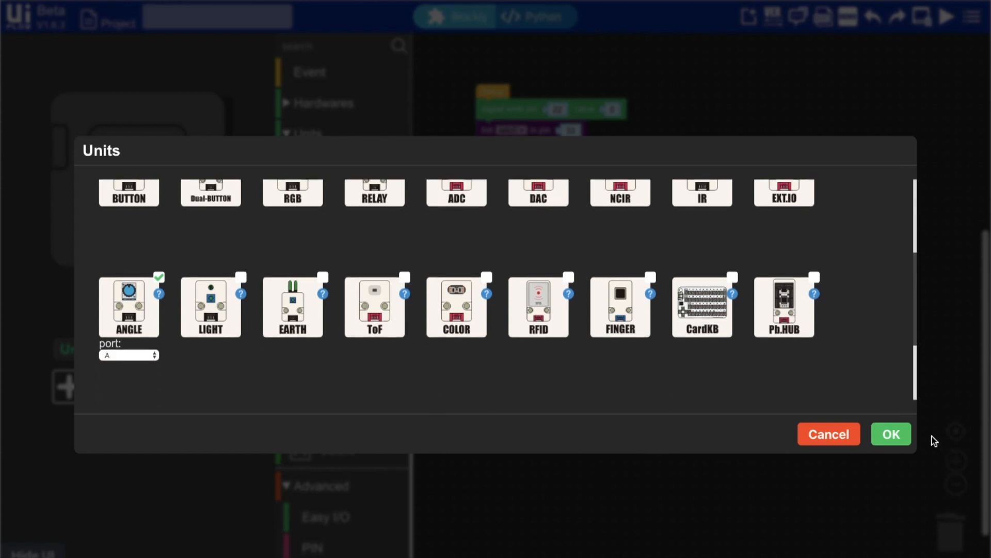
{"action": "left_click", "coordinate": [892, 433]}
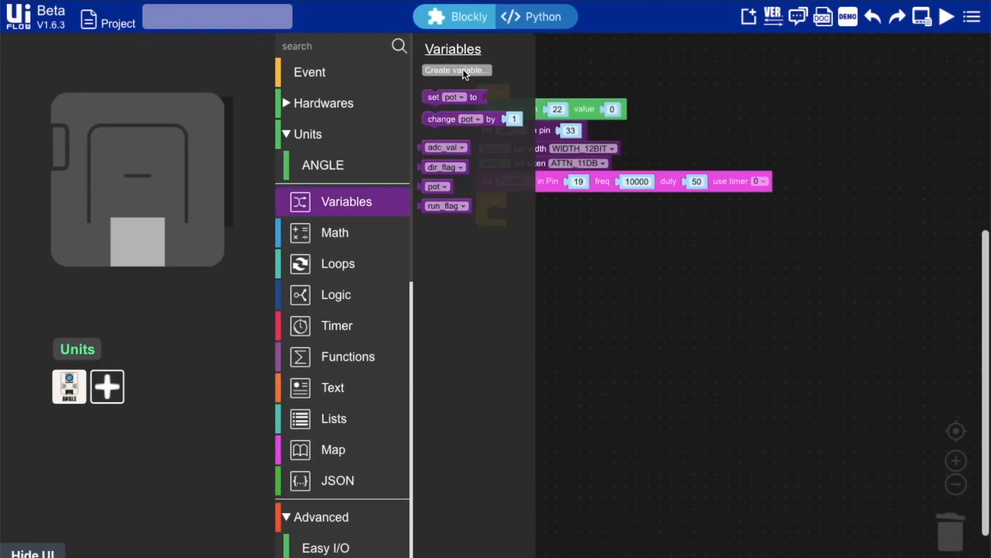
- Create a variable named trim and place a set-trim block on the canvas
{"action": "left_click", "coordinate": [457, 71]}
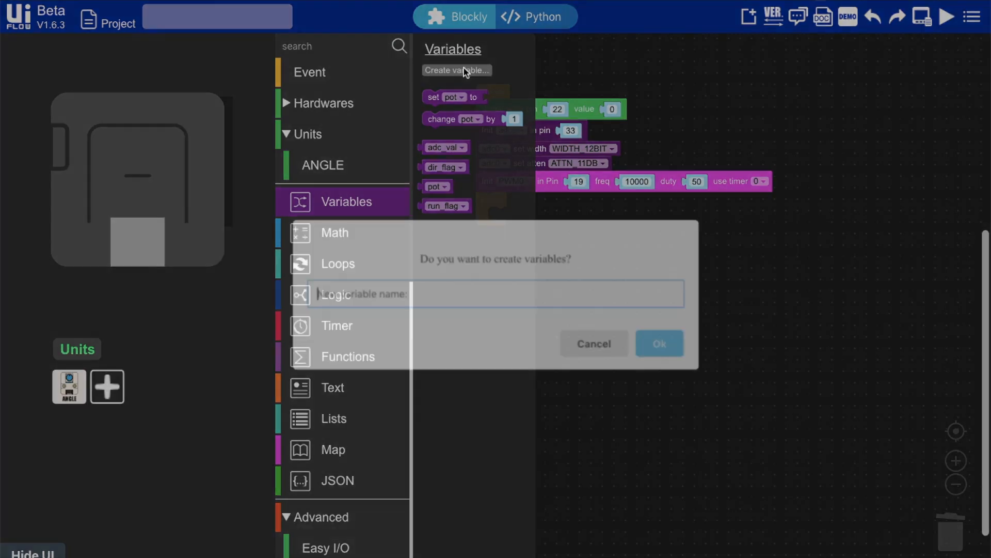
{"action": "left_click", "coordinate": [658, 344]}
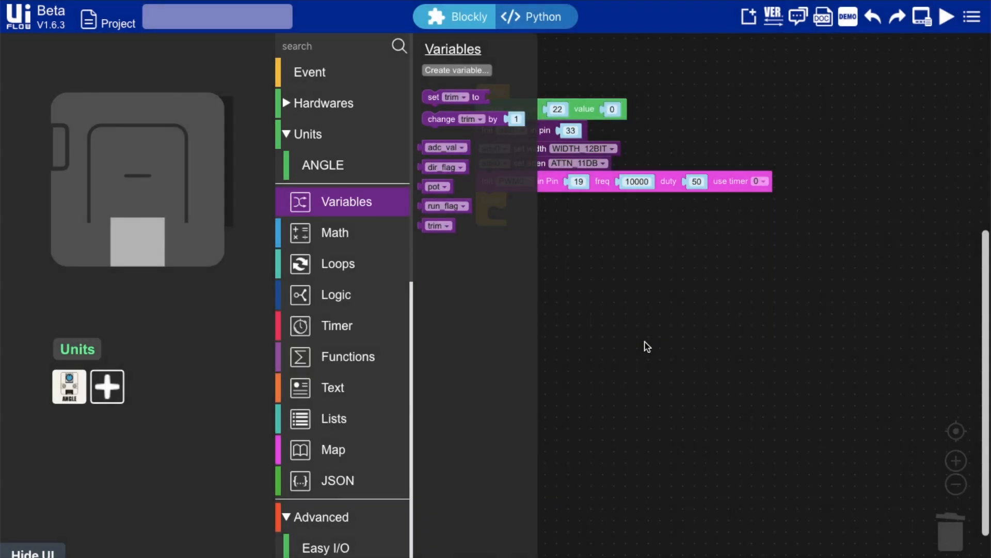
{"action": "left_click_drag", "start_coordinate": [449, 97], "coordinate": [595, 279]}
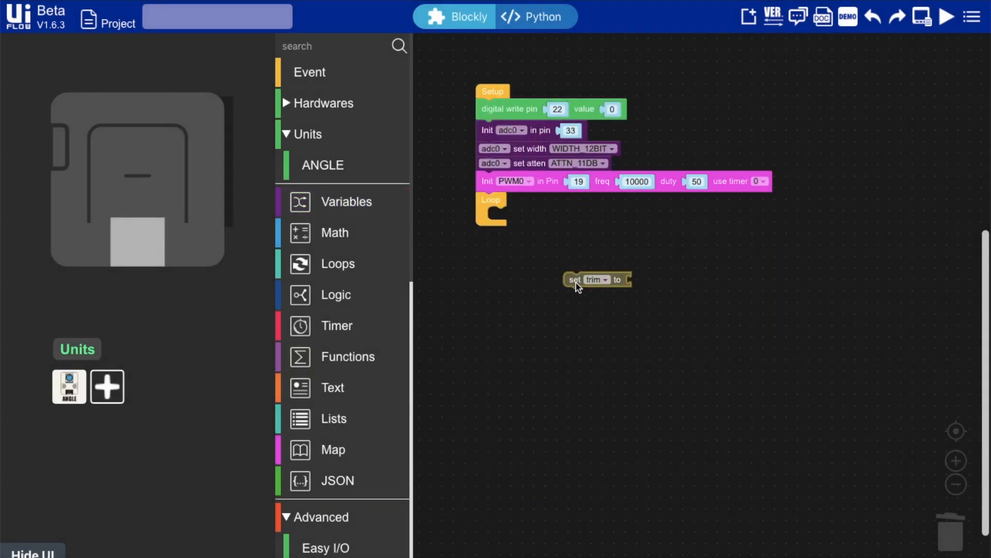
- Inside Loop, set trim to the angle2 reading mapped from 0–1023 to 1000–120000
{"action": "left_click_drag", "start_coordinate": [572, 279], "coordinate": [500, 212]}
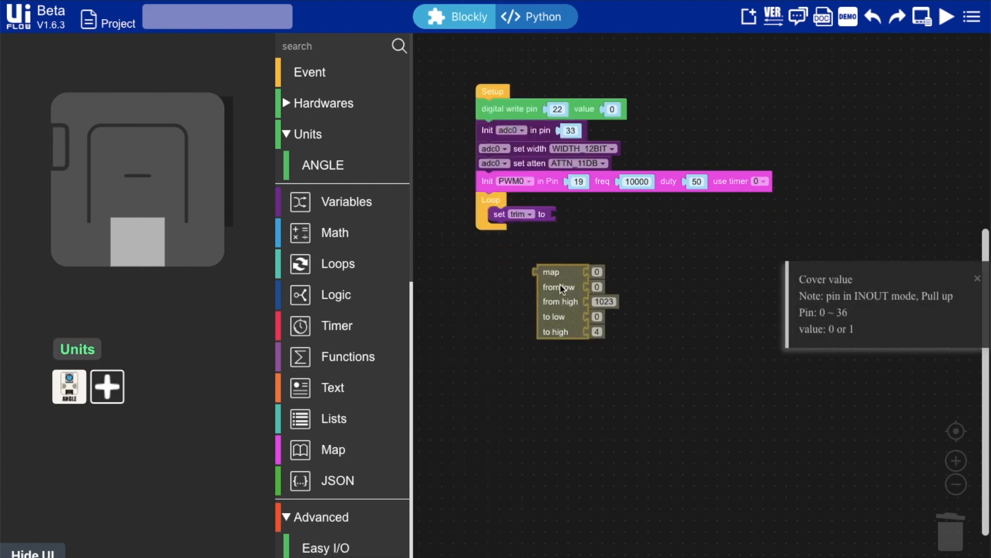
{"action": "left_click_drag", "start_coordinate": [552, 271], "coordinate": [556, 213]}
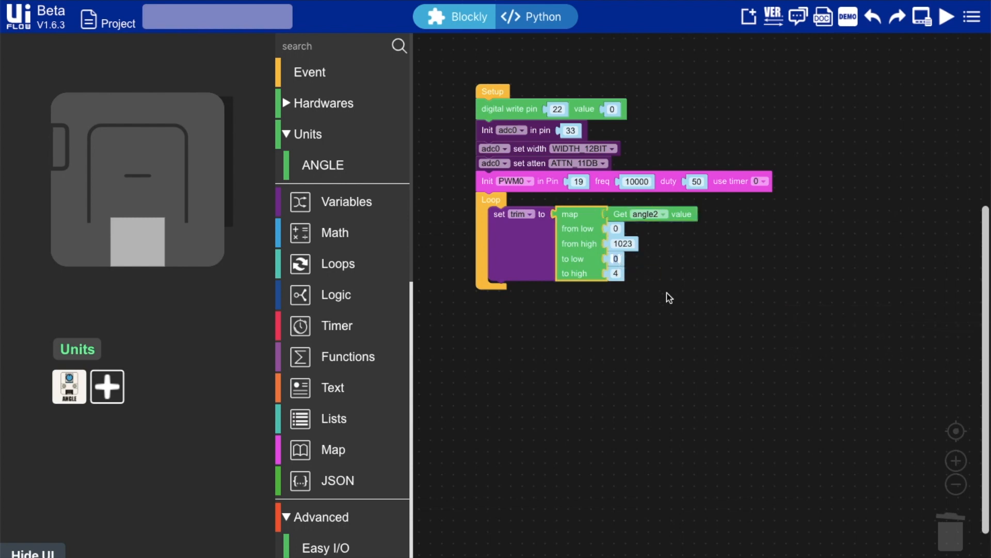
{"action": "type", "text": "1000"}
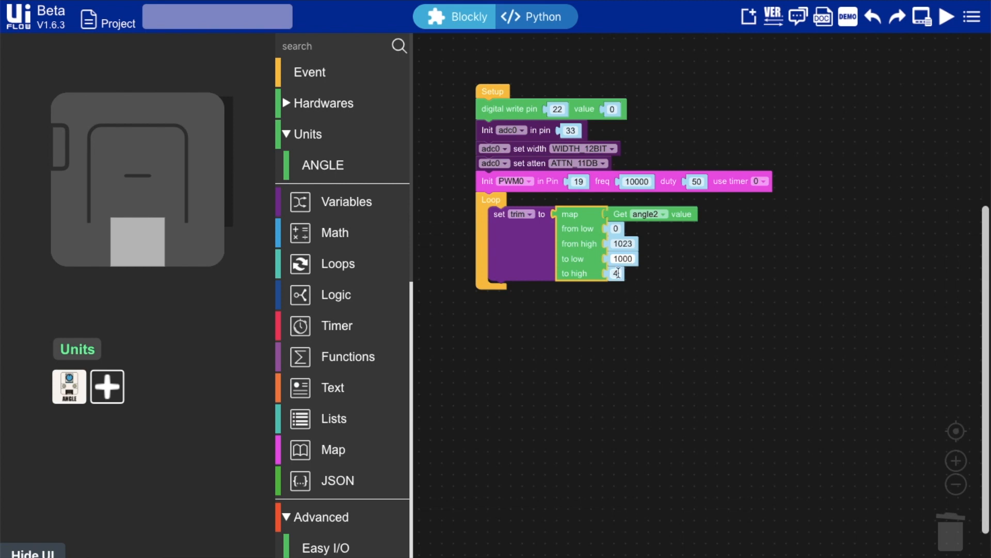
{"action": "left_click", "coordinate": [648, 307]}
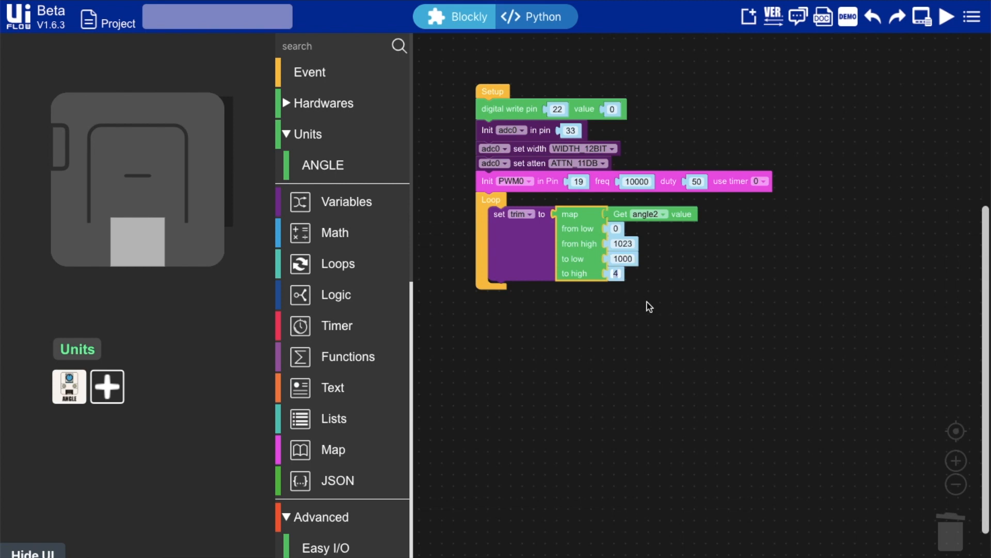
{"action": "type", "text": "120000"}
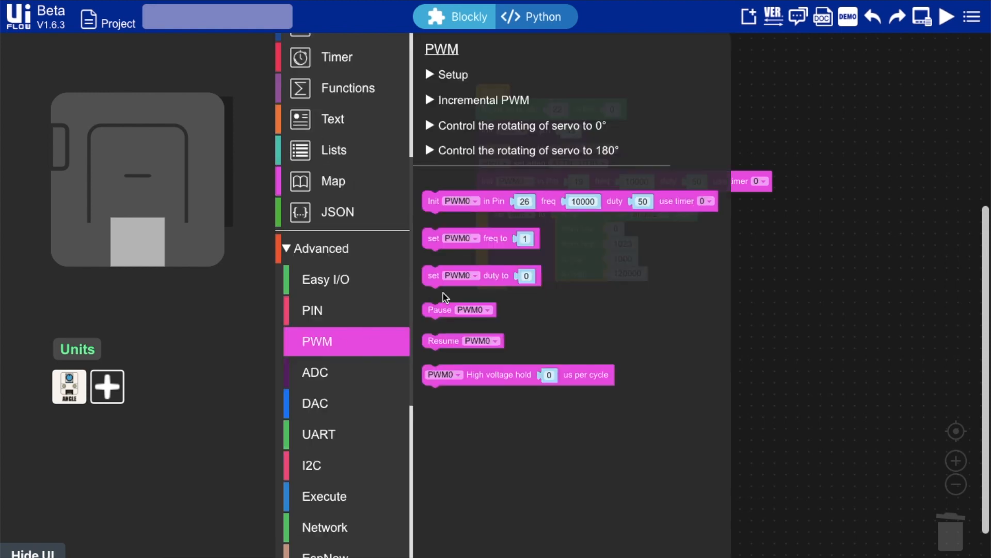
- Add a set PWM0 freq block under the trim calculation in the Loop
{"action": "left_click", "coordinate": [489, 279]}
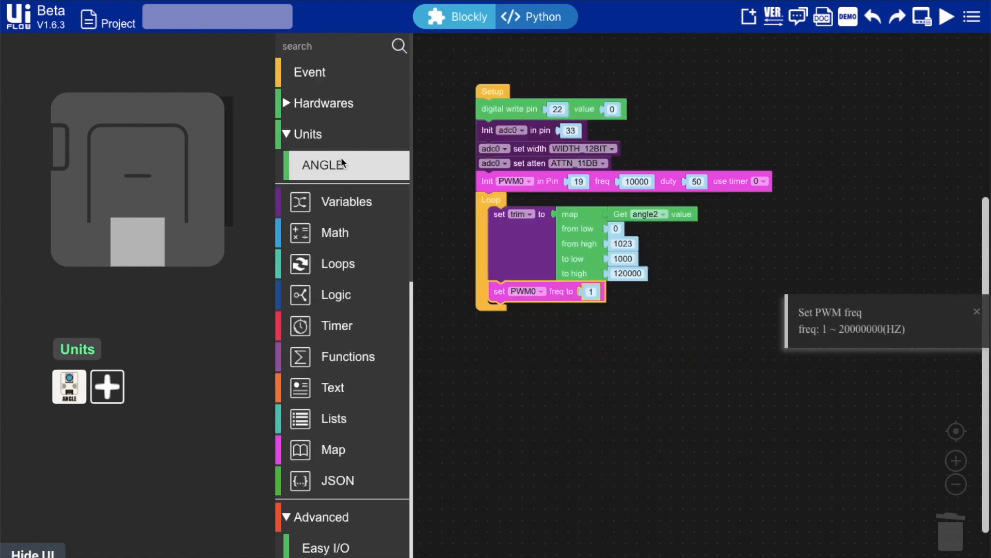
{"action": "left_click", "coordinate": [346, 201]}
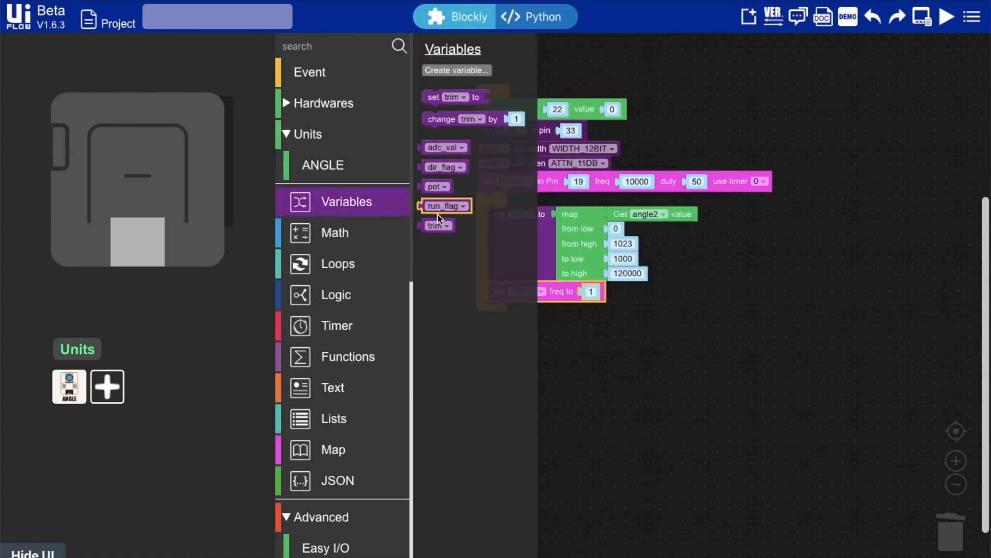